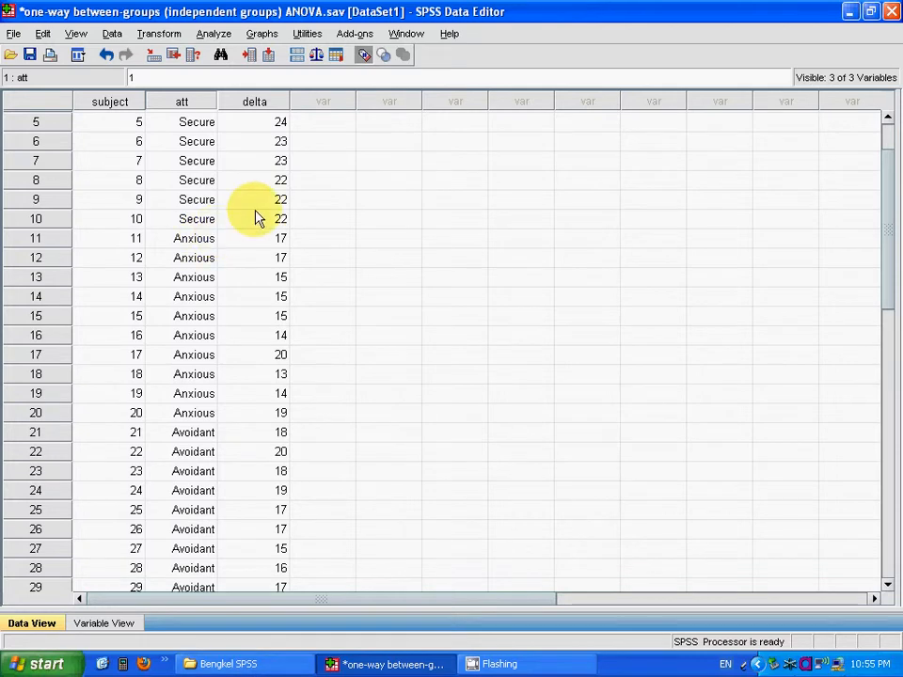
mouse_move(179, 480)
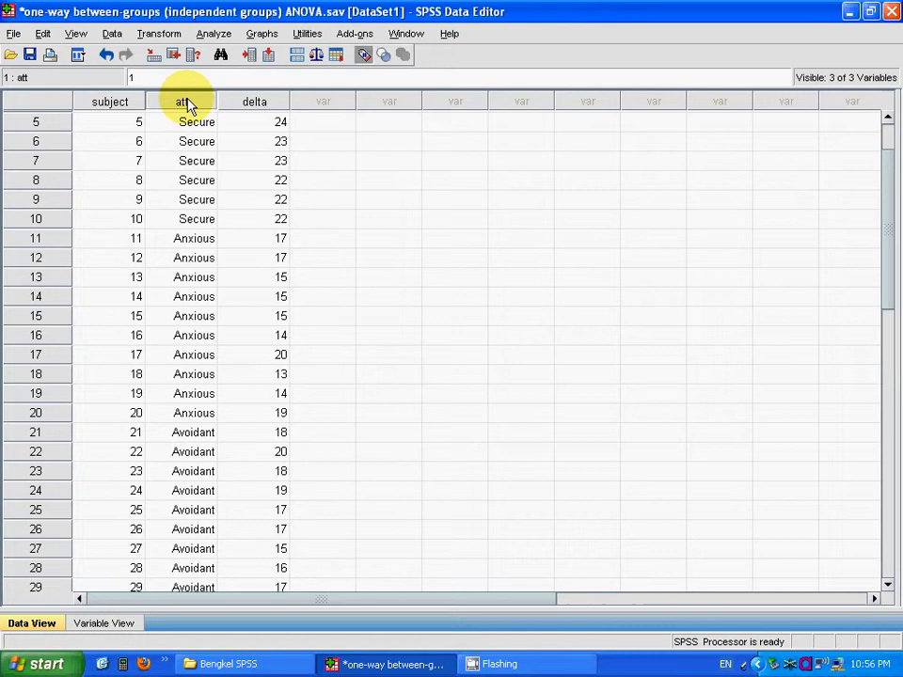
mouse_move(249, 315)
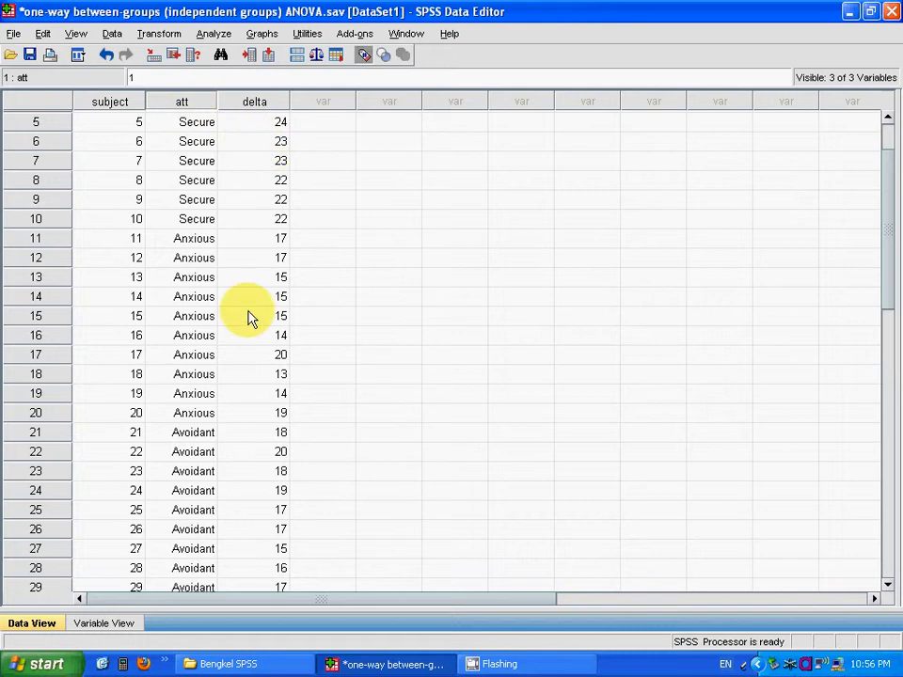
mouse_move(247, 537)
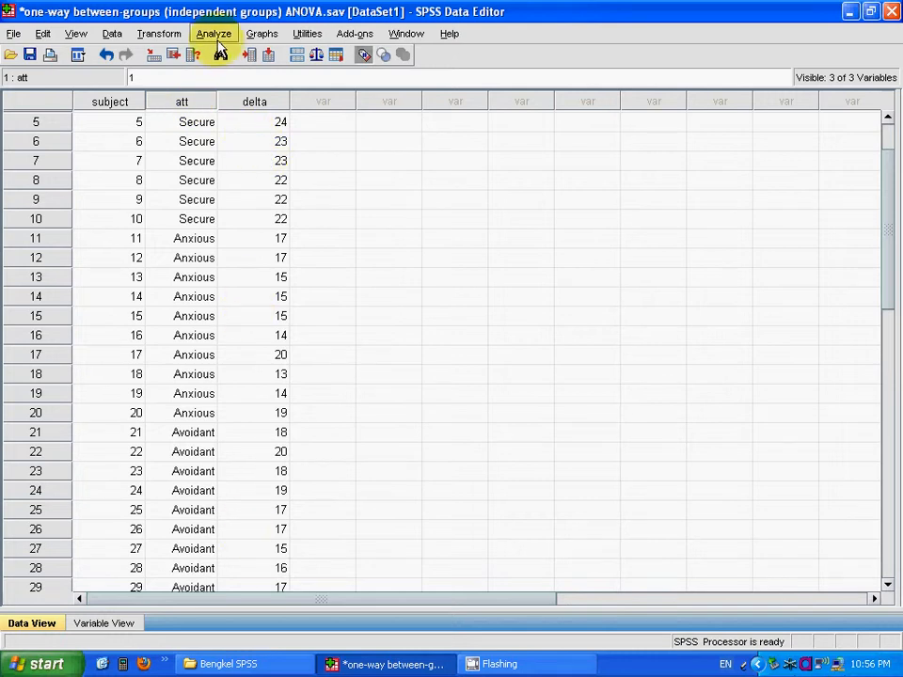
Open the One-Way ANOVA dialog from Analyze > Compare Means
left_click(213, 33)
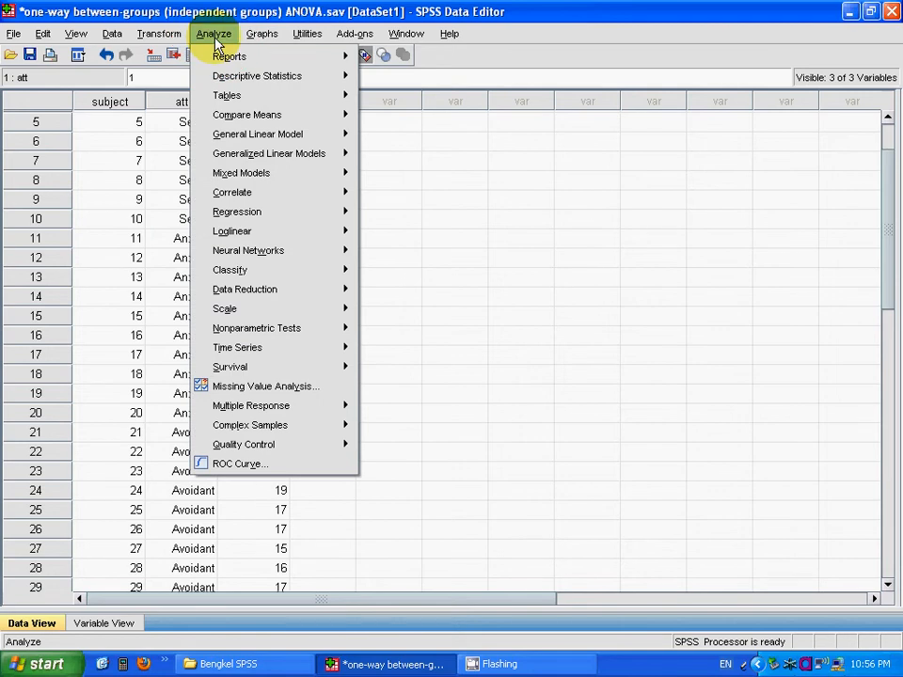
mouse_move(246, 114)
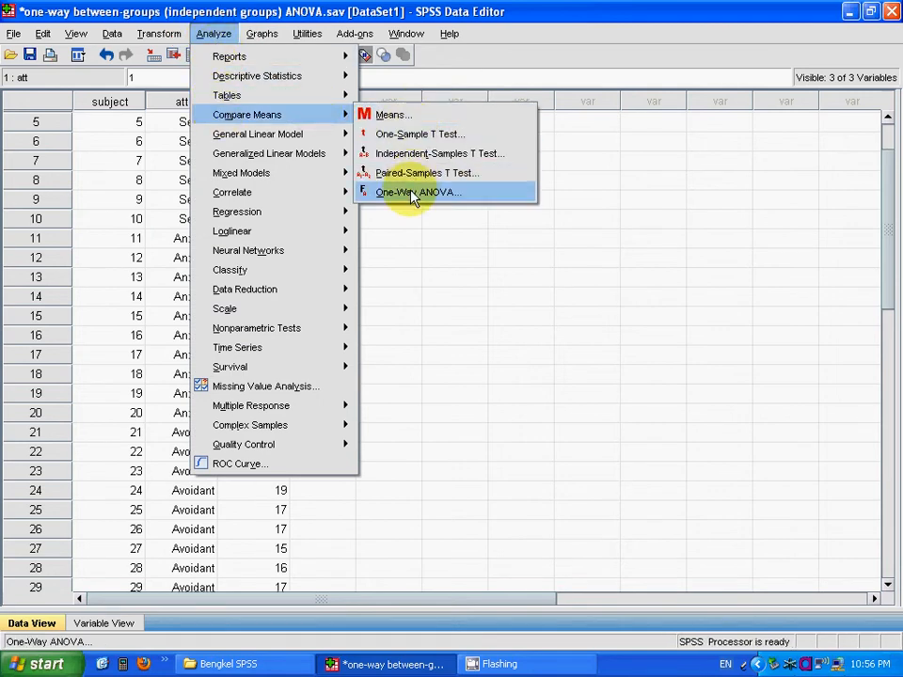
left_click(418, 192)
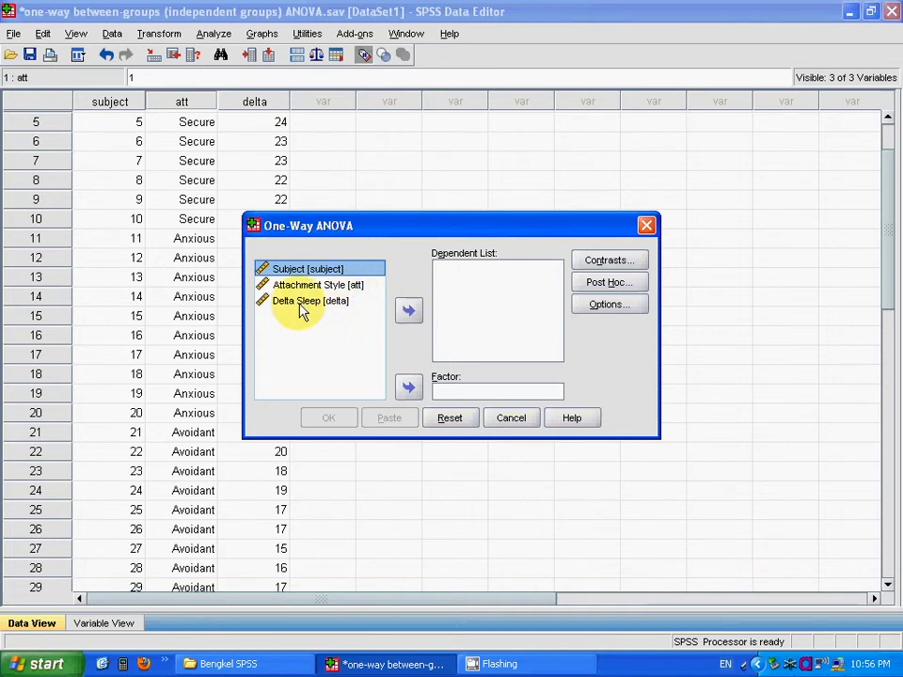
Assign Delta Sleep as the dependent variable and Attachment Style as the factor
left_click(317, 285)
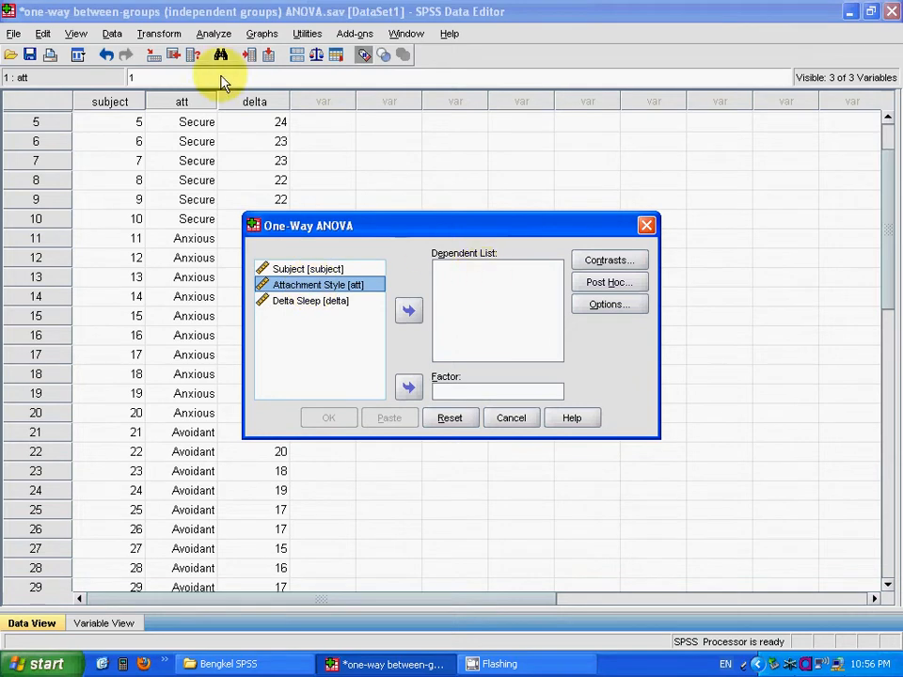
left_click(309, 300)
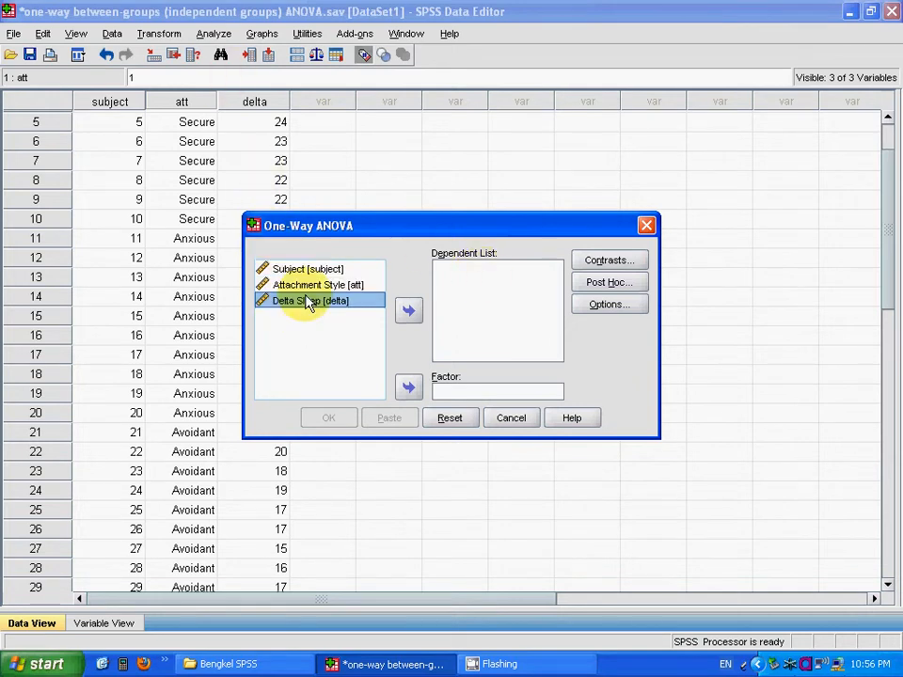
left_click(409, 311)
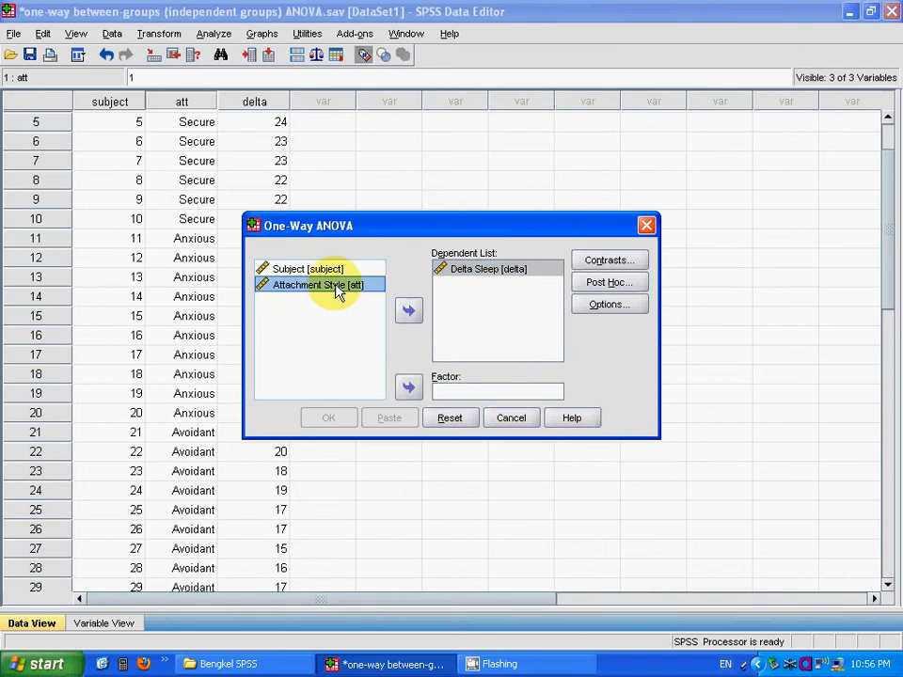
mouse_move(408, 389)
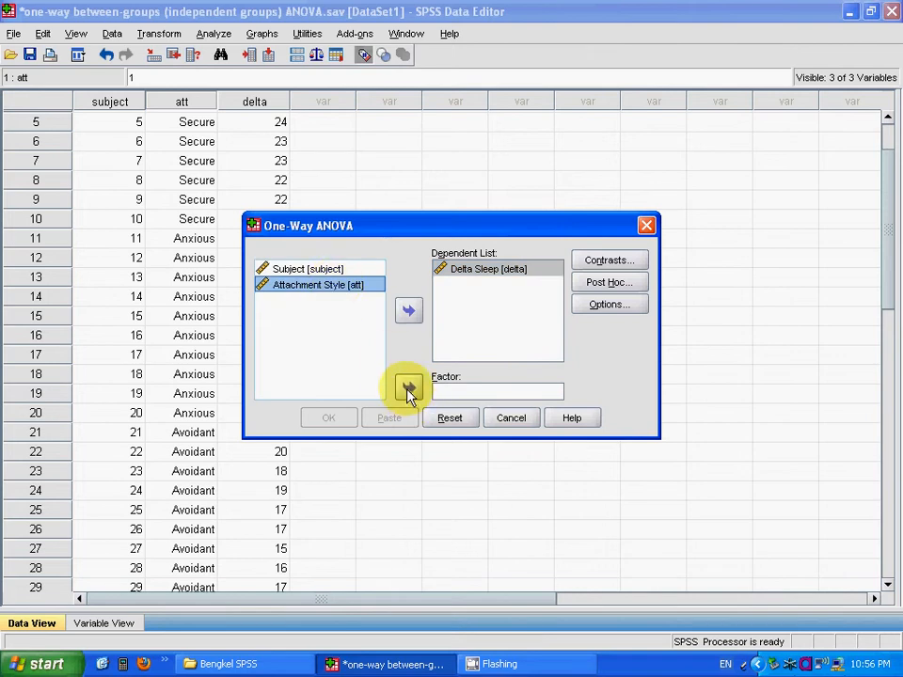
left_click(408, 389)
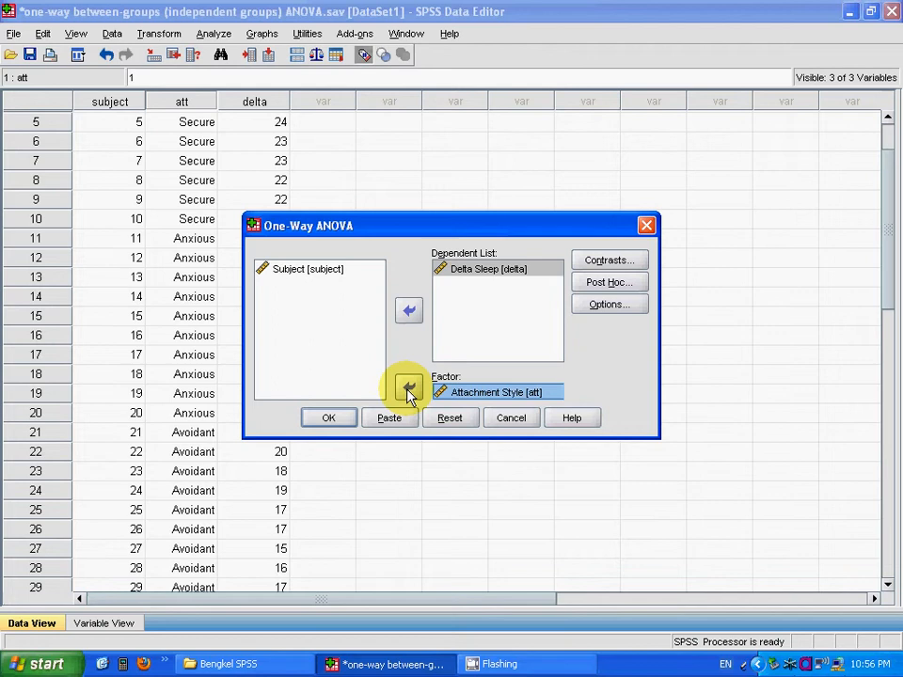
mouse_move(531, 315)
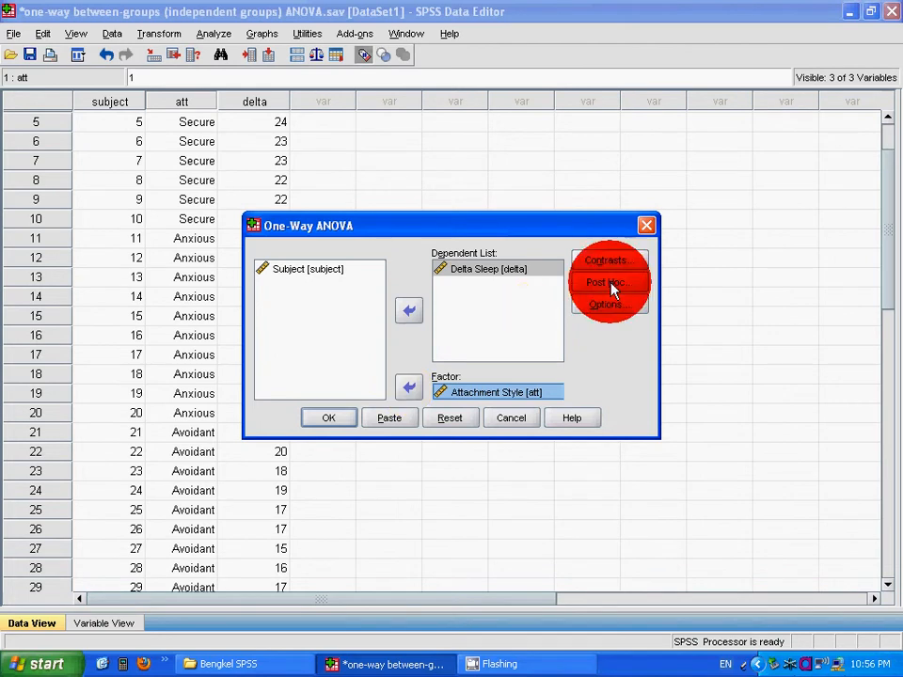
Request Tukey post hoc multiple comparisons and confirm
left_click(606, 282)
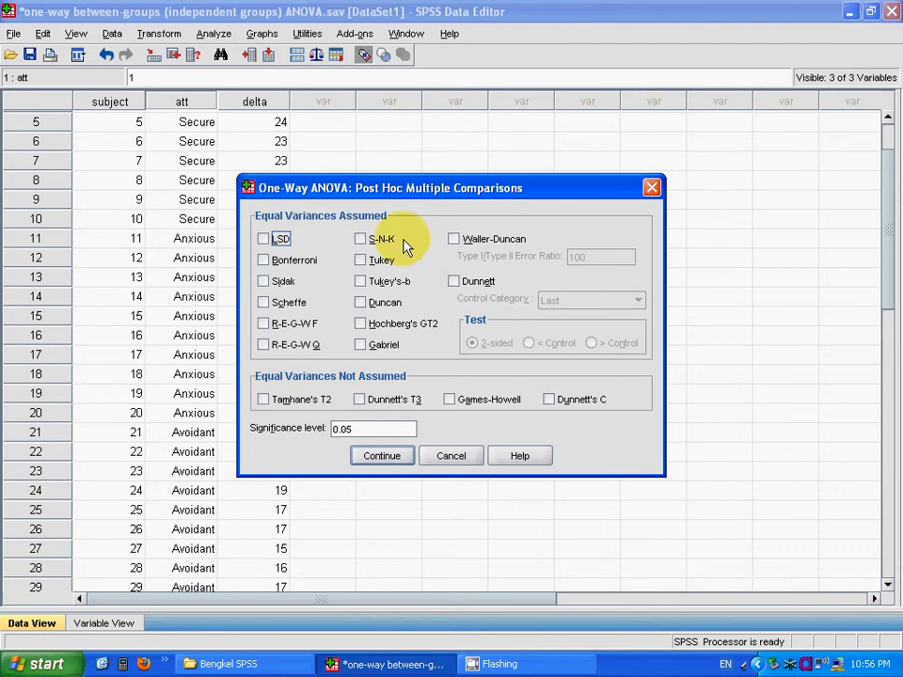
left_click(361, 260)
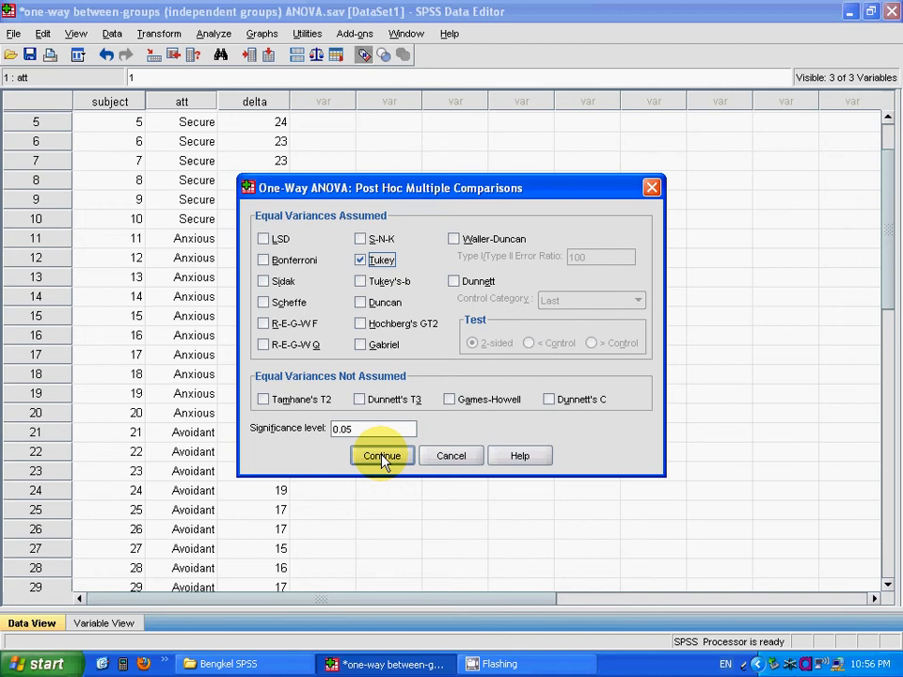
left_click(382, 456)
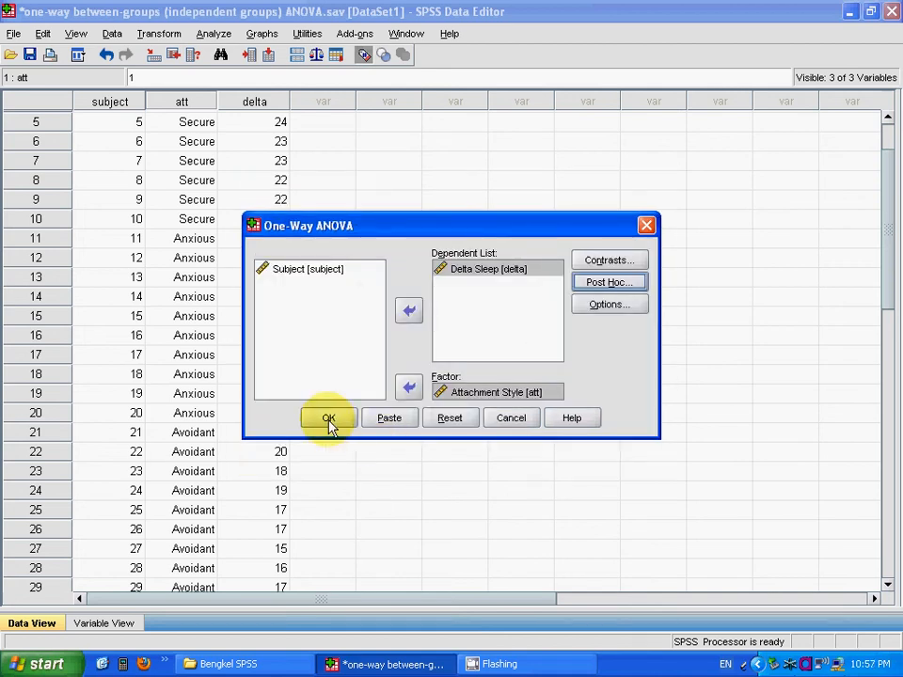
Run the ANOVA and scroll through the Tukey HSD comparisons and homogeneous subsets output
left_click(329, 417)
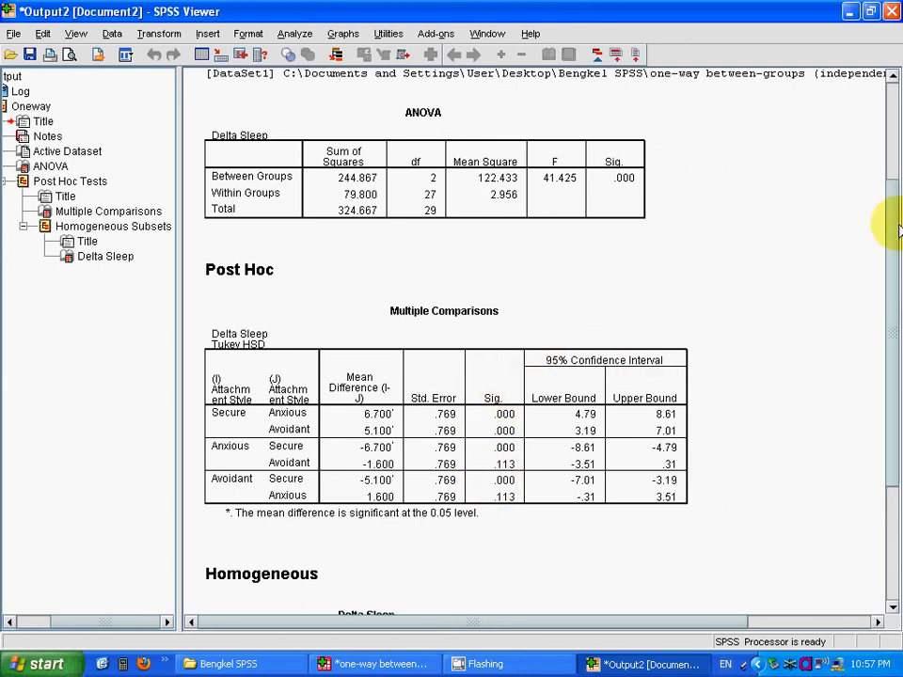
scroll("down", 3)
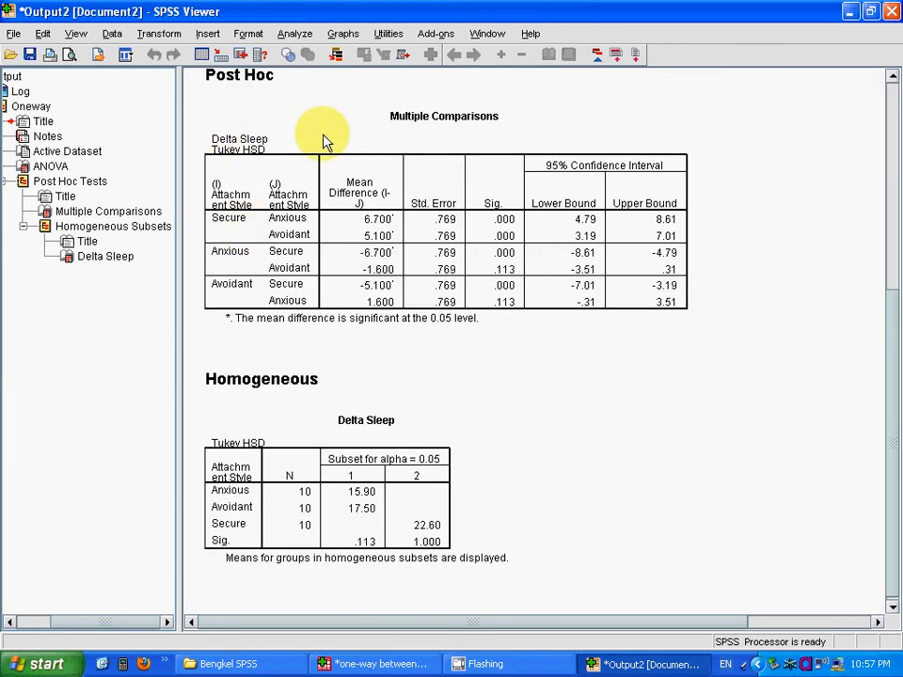
mouse_move(499, 328)
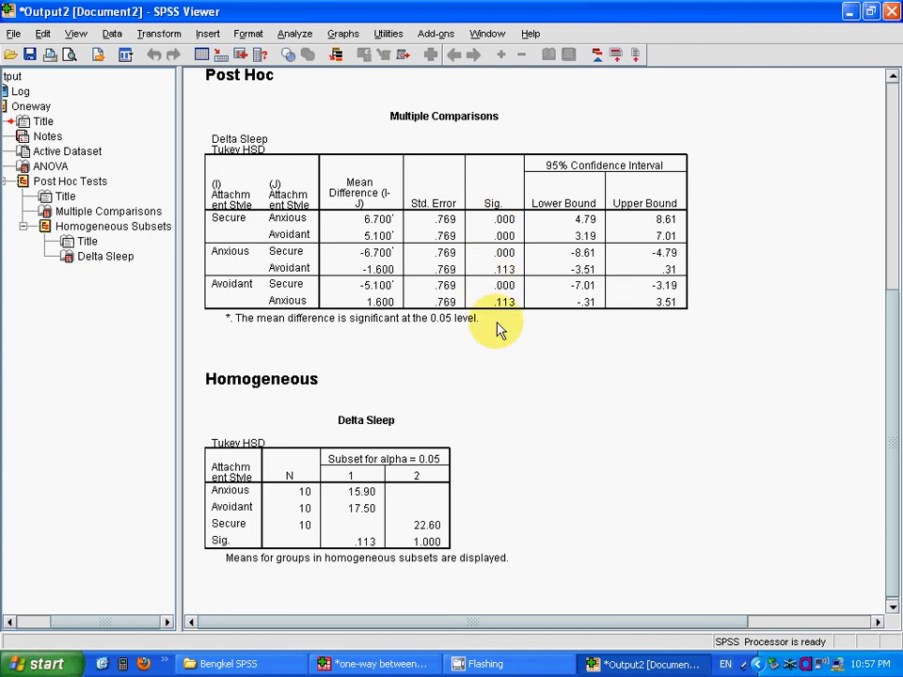